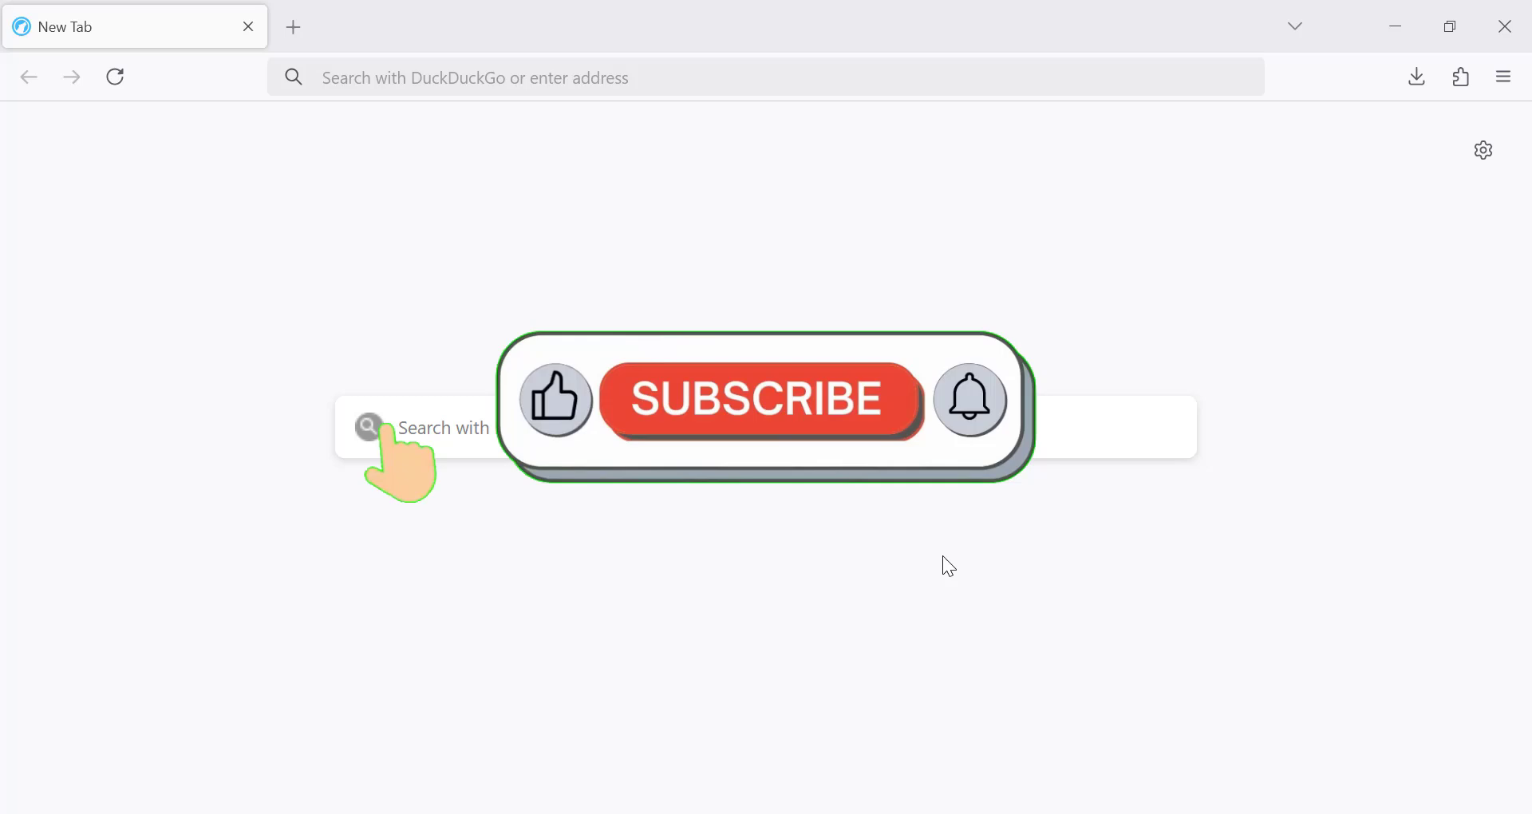
Step: Minimize LibreWolf's new tab page to reveal the Windows desktop and power-user menu
{"action": "left_click", "coordinate": [757, 399]}
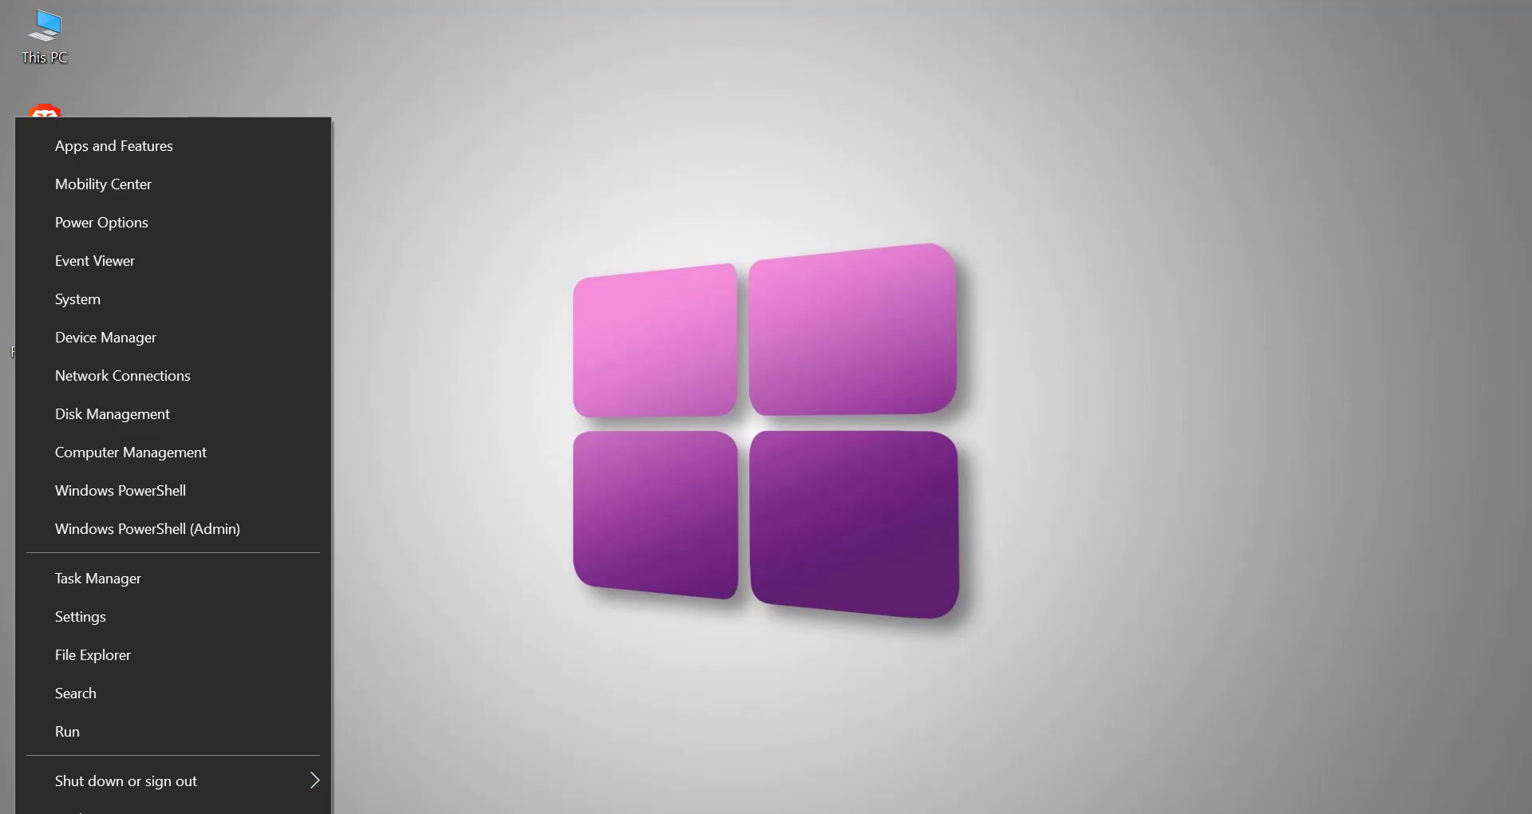
Step: Launch Windows Settings, landing on Apps & features with 106 installed apps
{"action": "key", "text": "Win+I"}
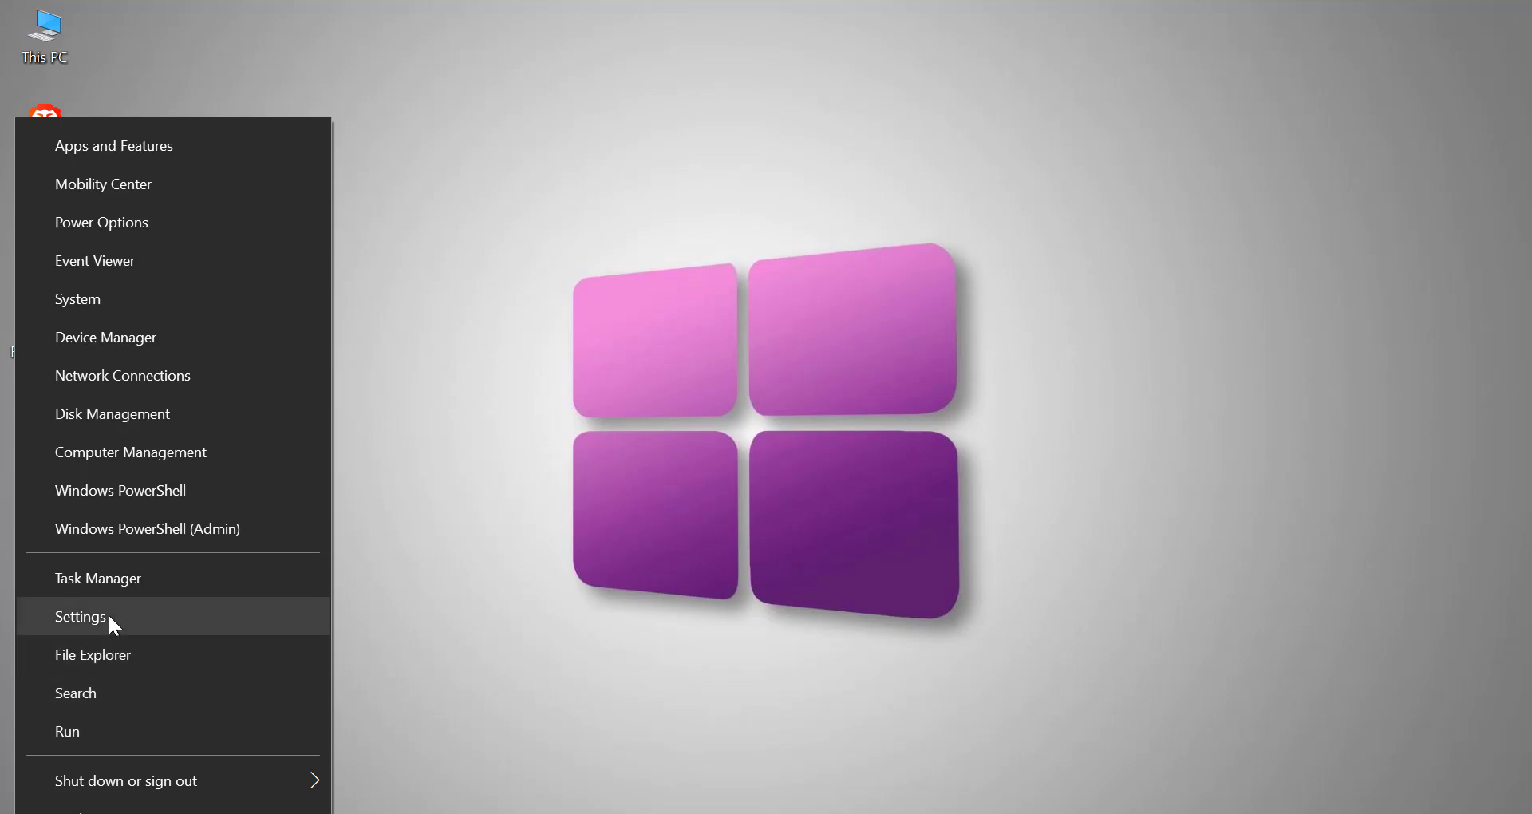
{"action": "left_click", "coordinate": [80, 617]}
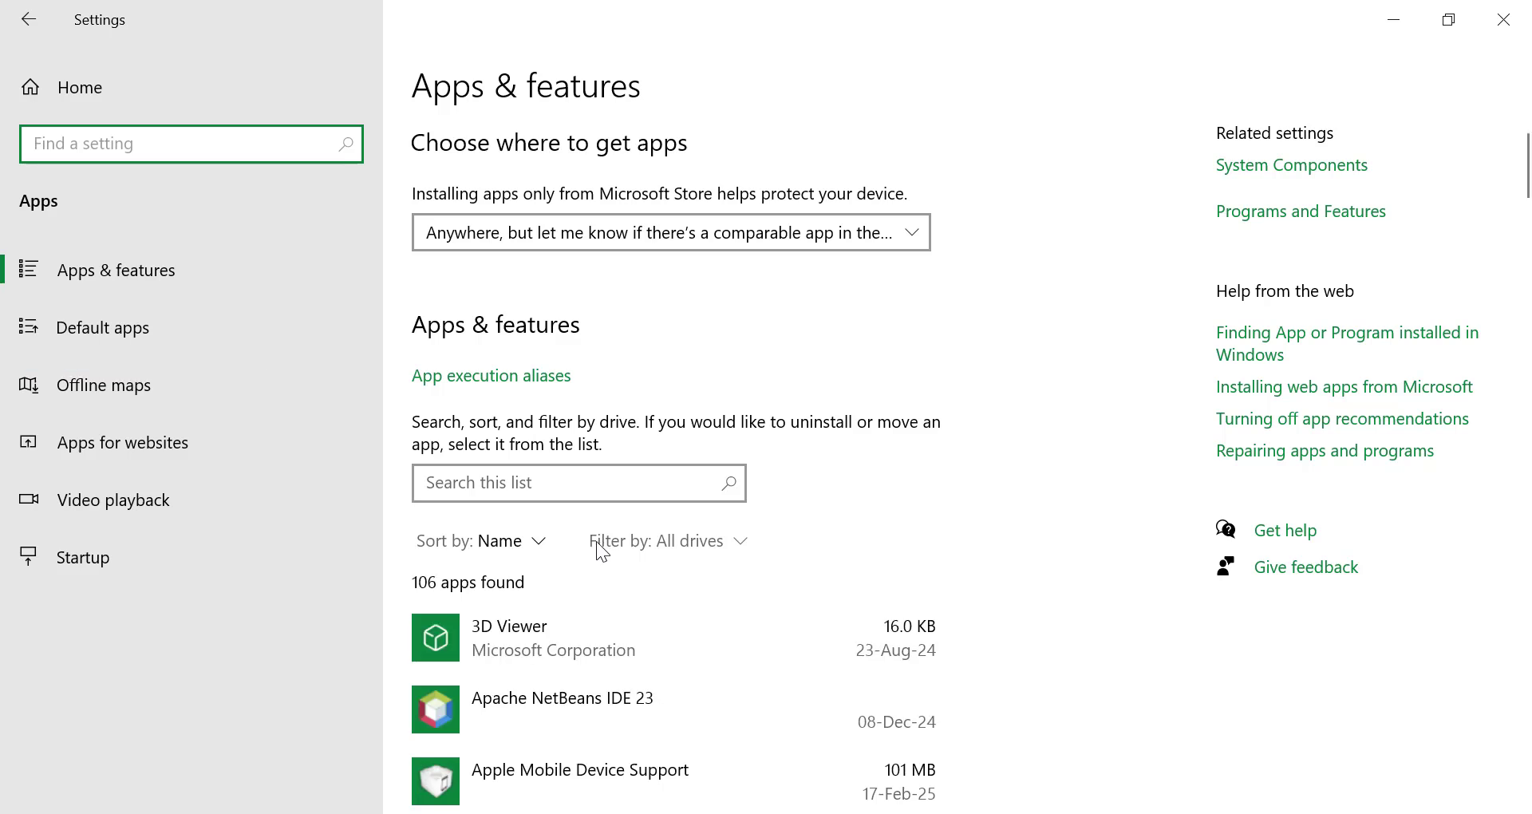
{"action": "mouse_move", "coordinate": [122, 328]}
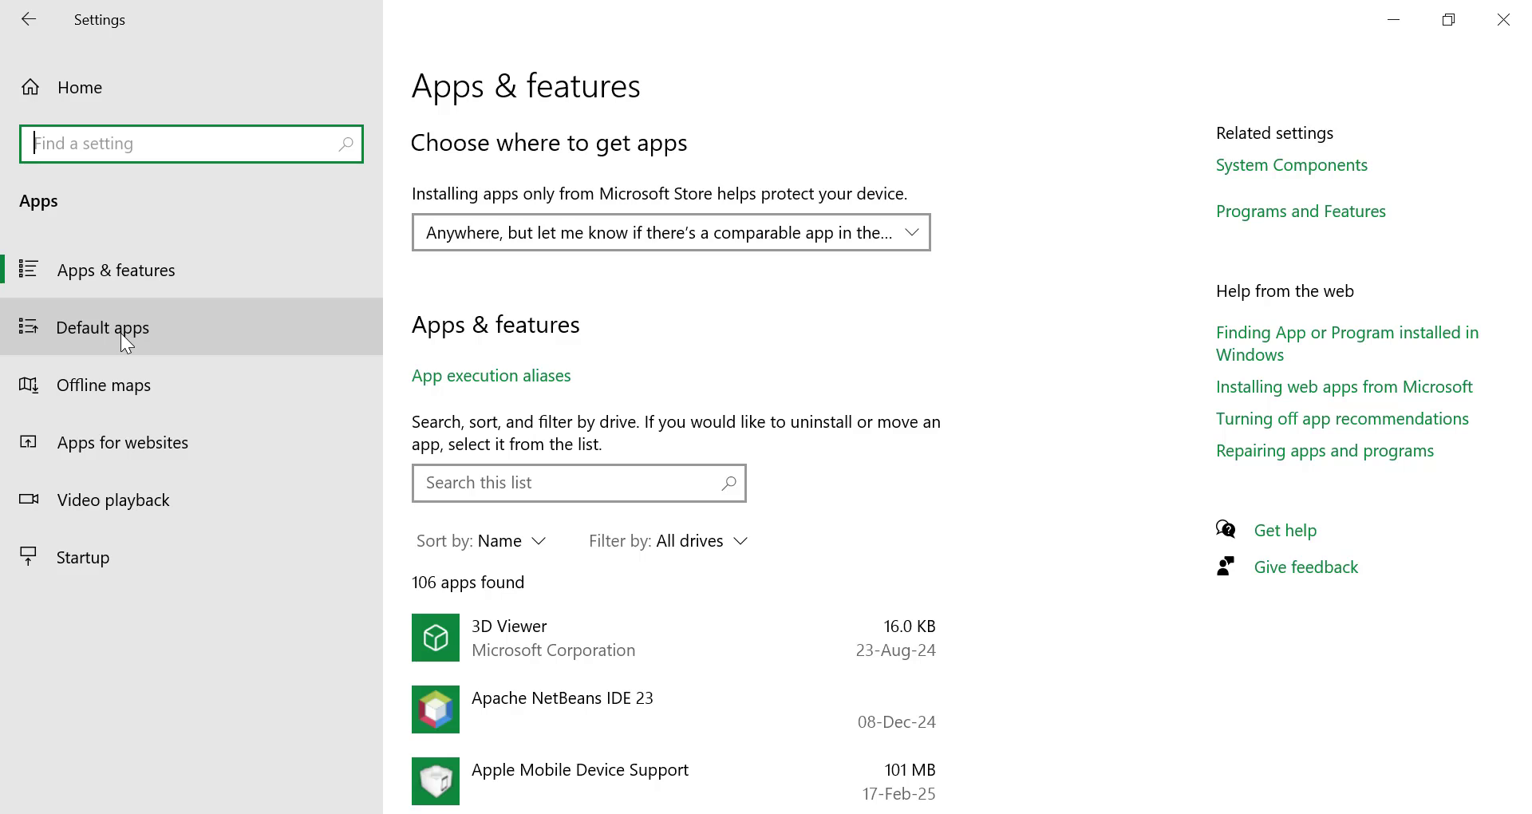
Step: Show the Default apps page listing Mail, Maps, VLC and Photos defaults
{"action": "left_click", "coordinate": [102, 327]}
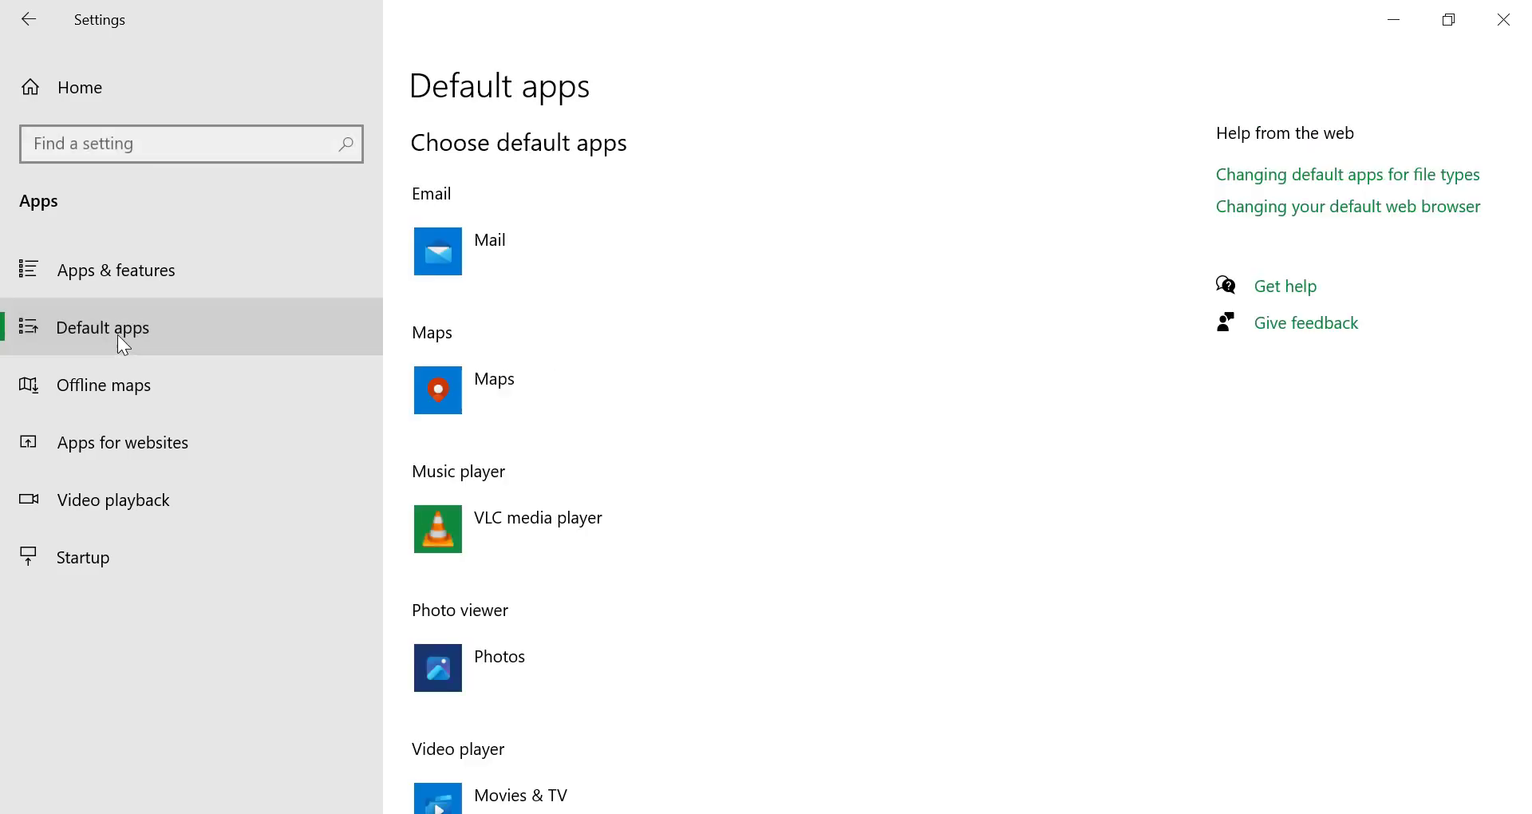
Step: Replace Google Chrome with LibreWolf as the default web browser
{"action": "scroll", "scroll_direction": "down", "scroll_amount": 3}
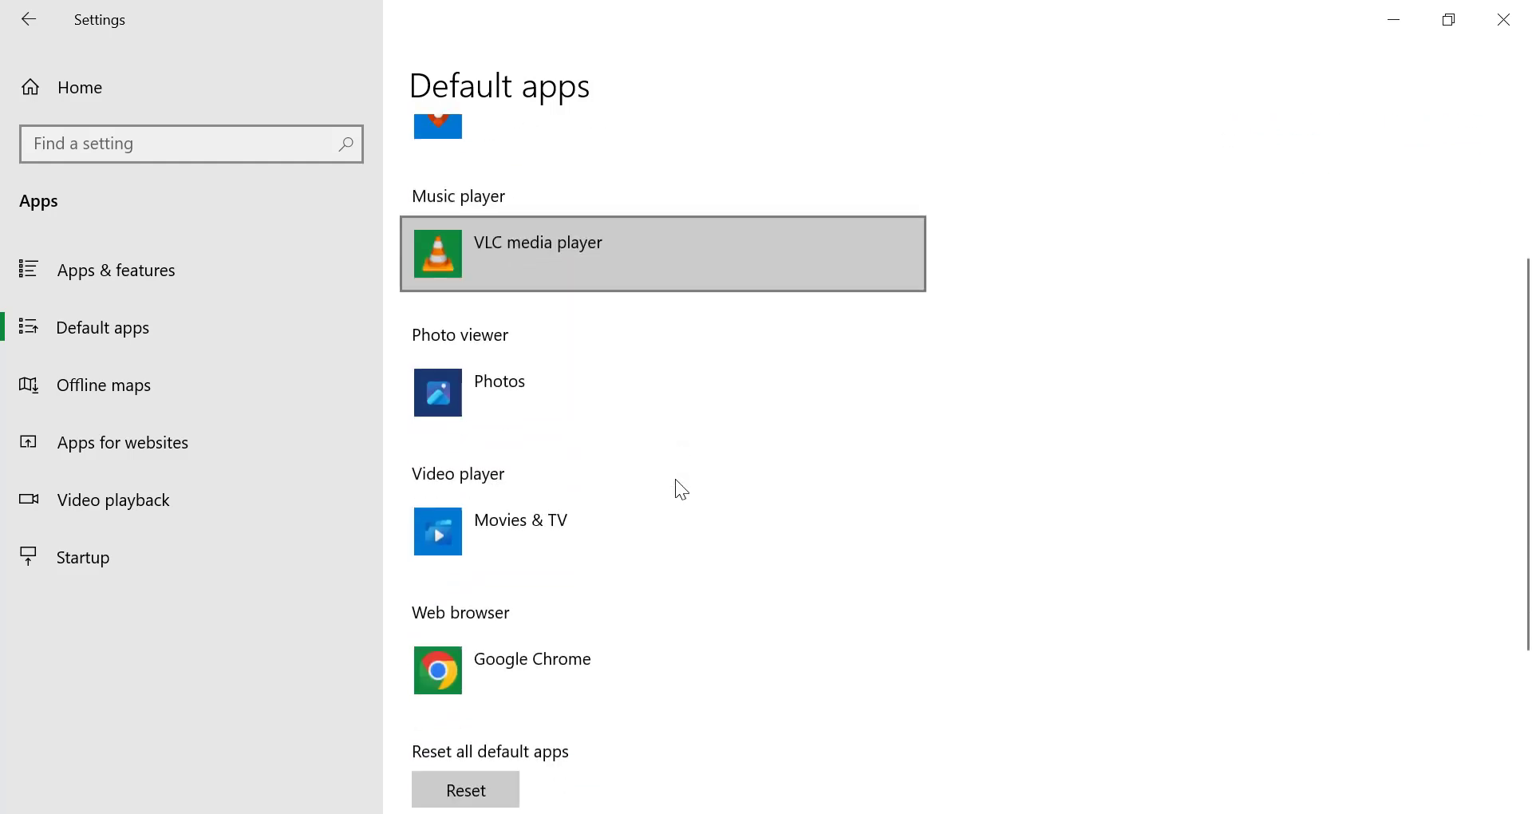
{"action": "scroll", "scroll_direction": "down", "scroll_amount": 3}
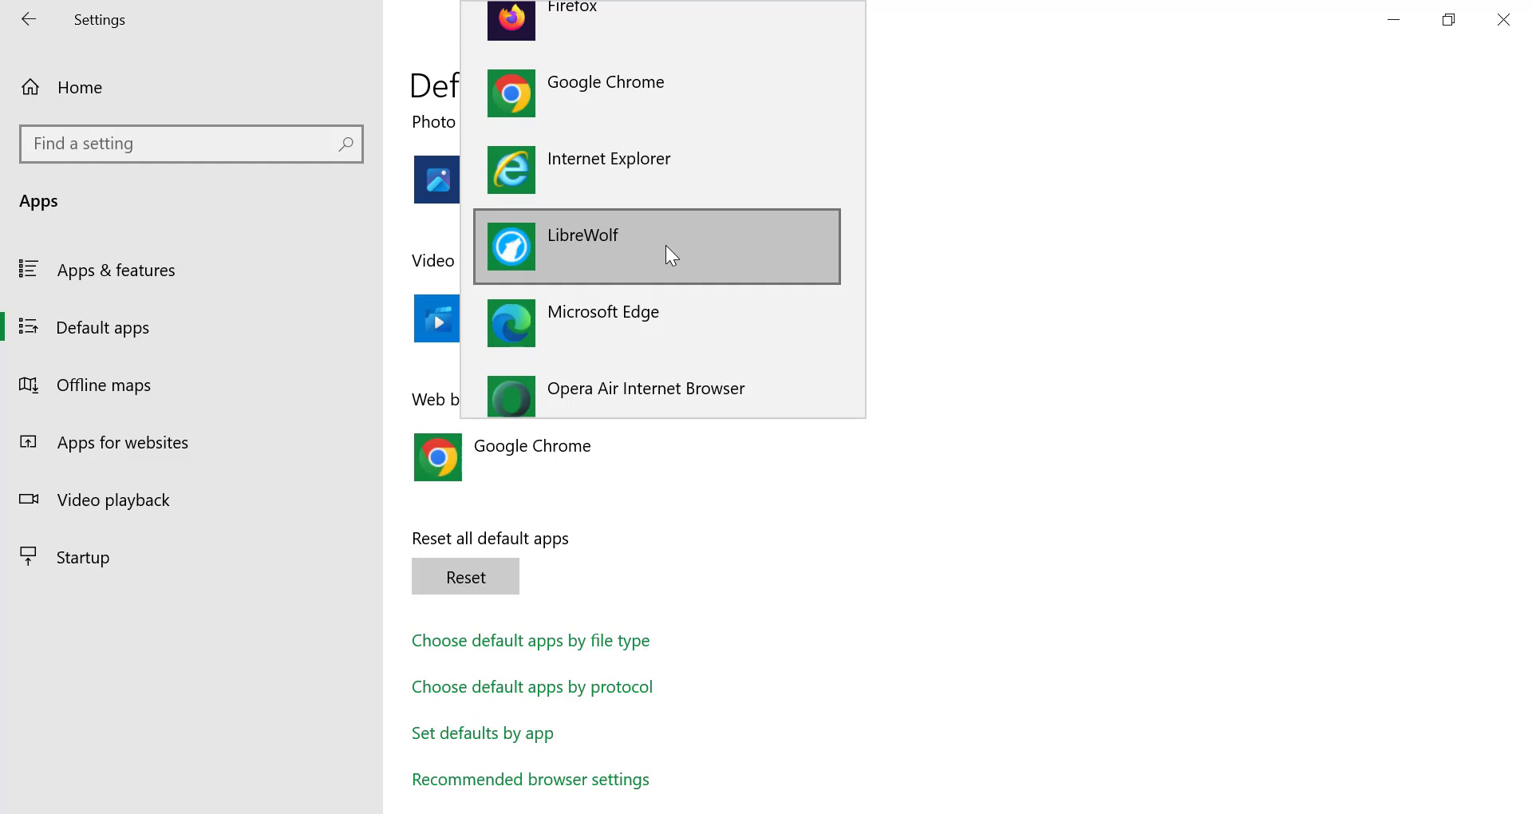
{"action": "left_click", "coordinate": [582, 245]}
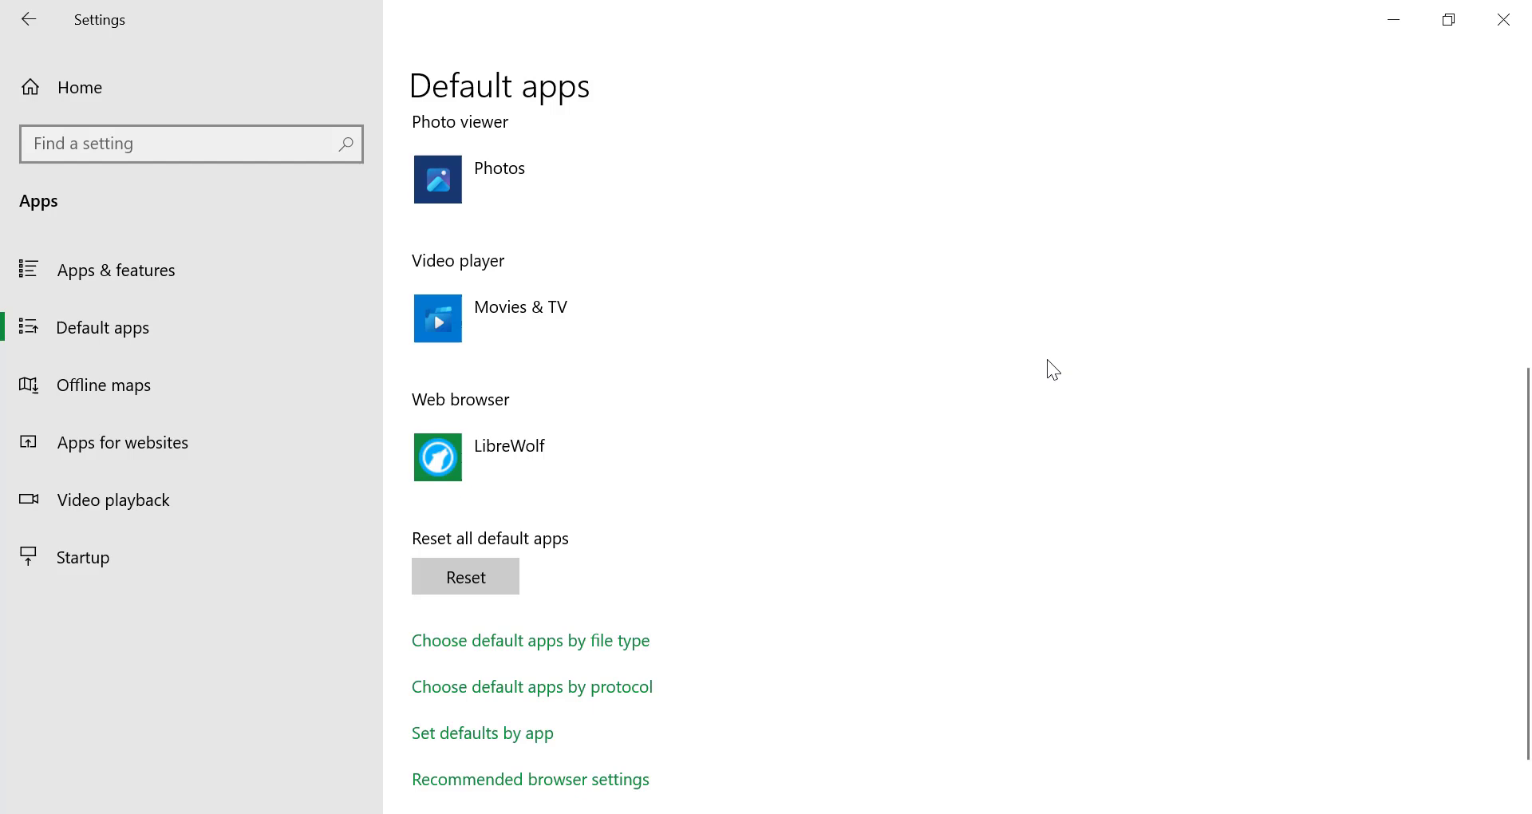
{"action": "mouse_move", "coordinate": [1075, 351]}
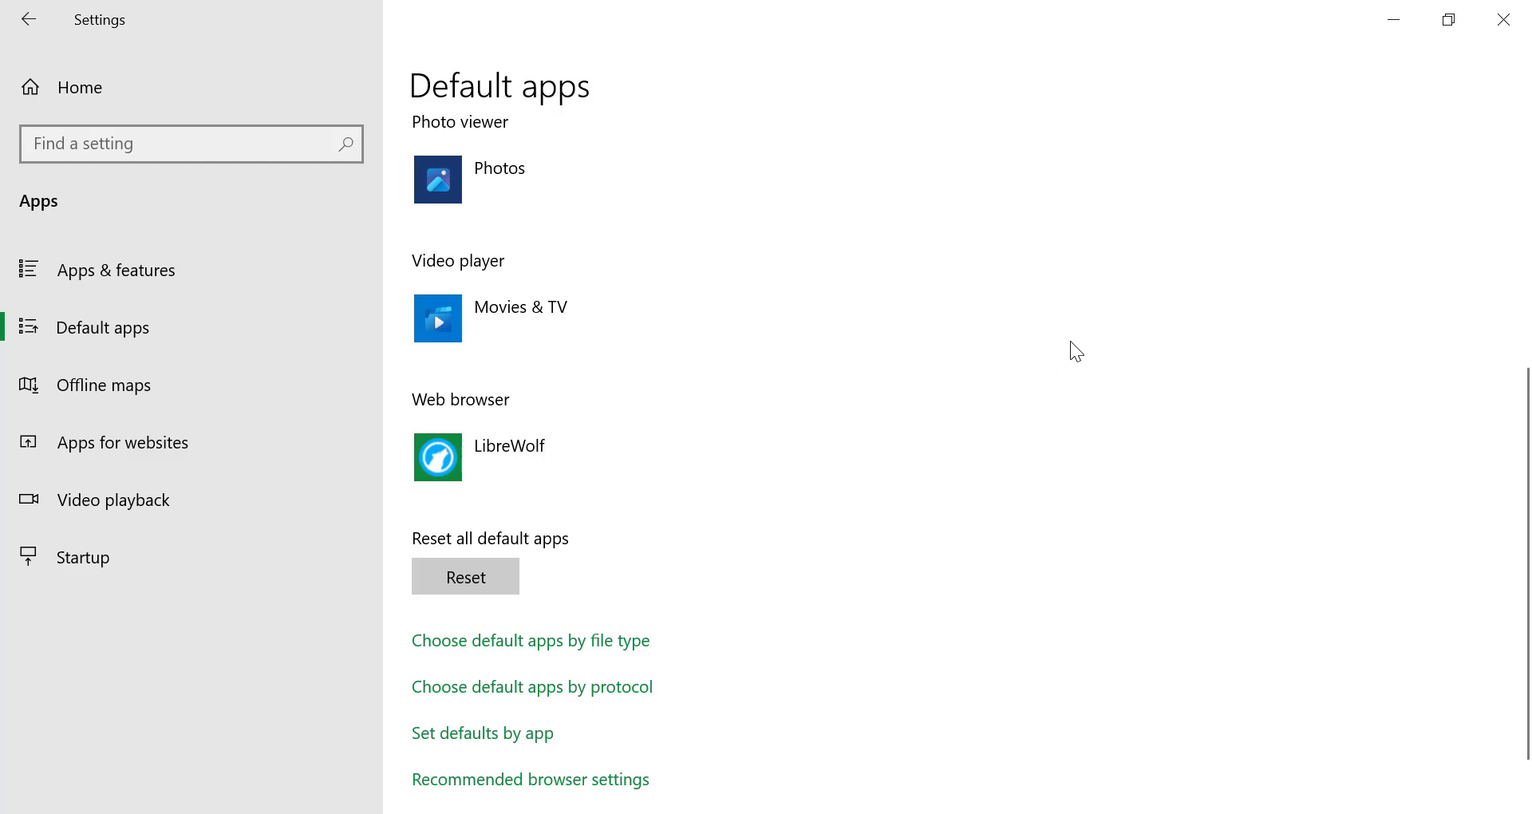
{"action": "mouse_move", "coordinate": [1280, 179]}
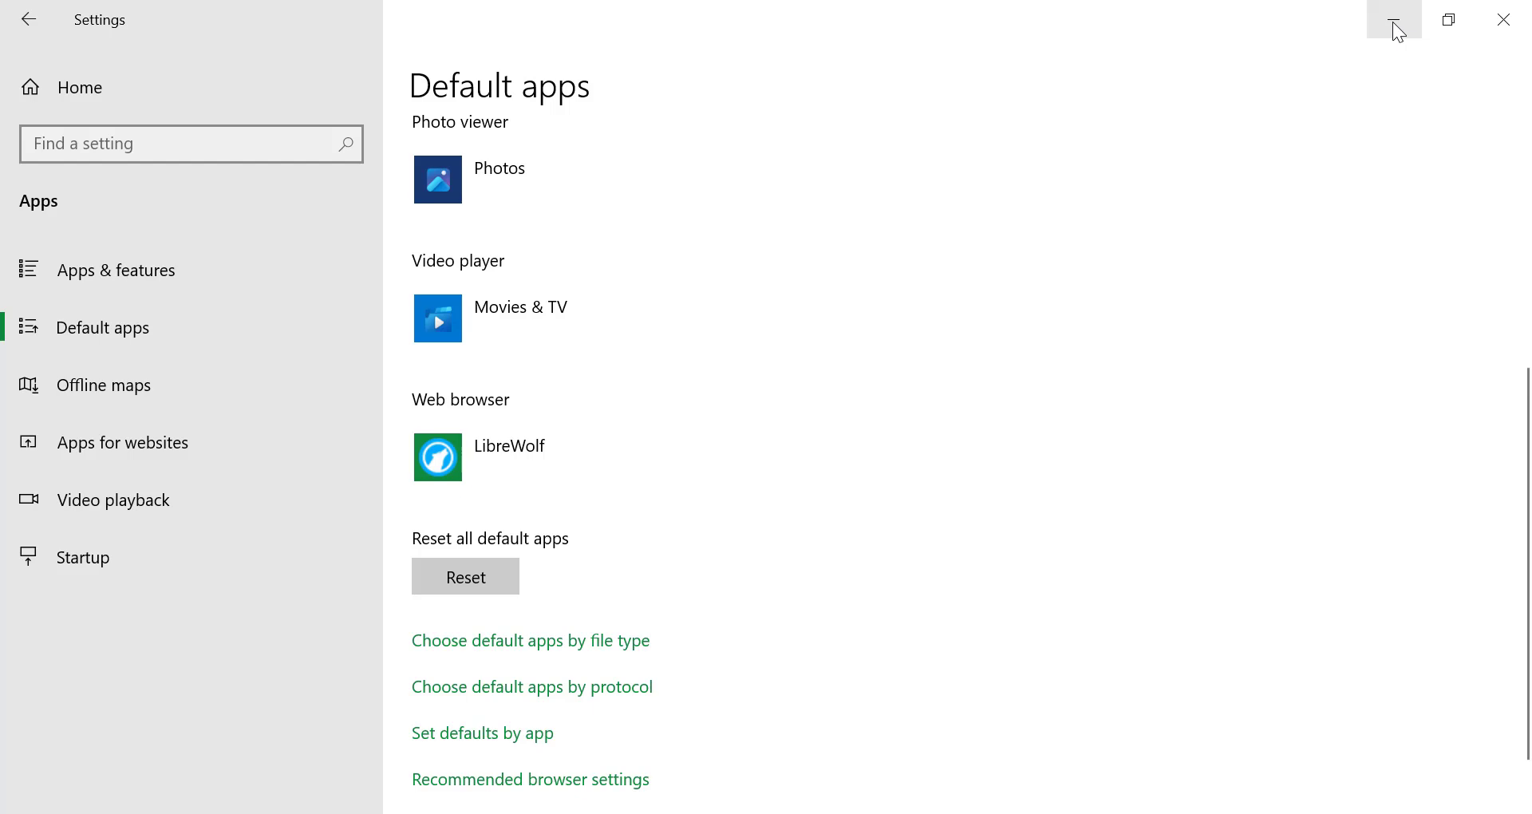
Step: Minimize the Settings window, leaving LibreWolf as the default browser
{"action": "left_click", "coordinate": [1392, 18]}
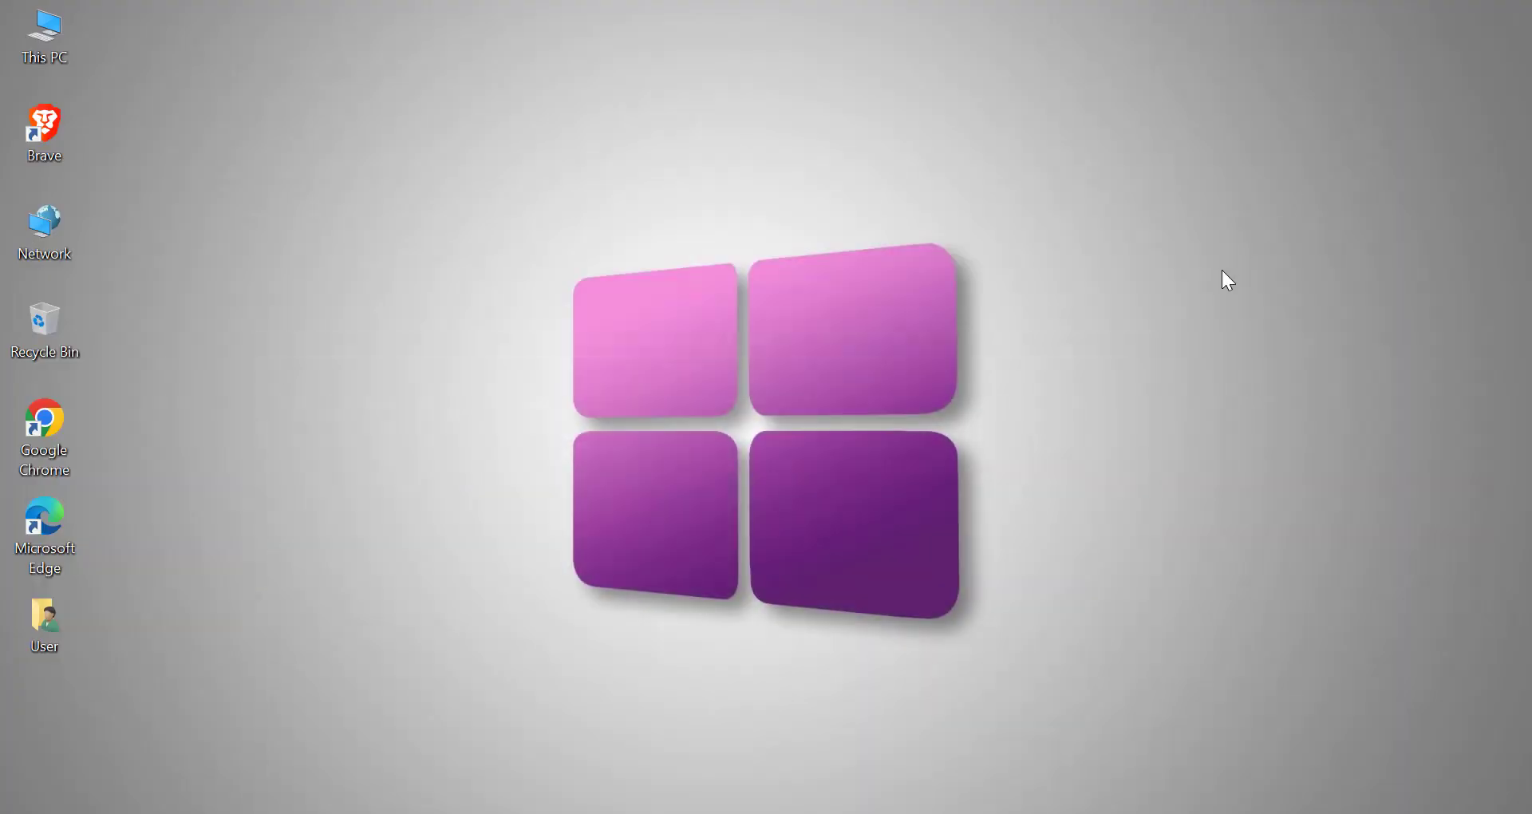